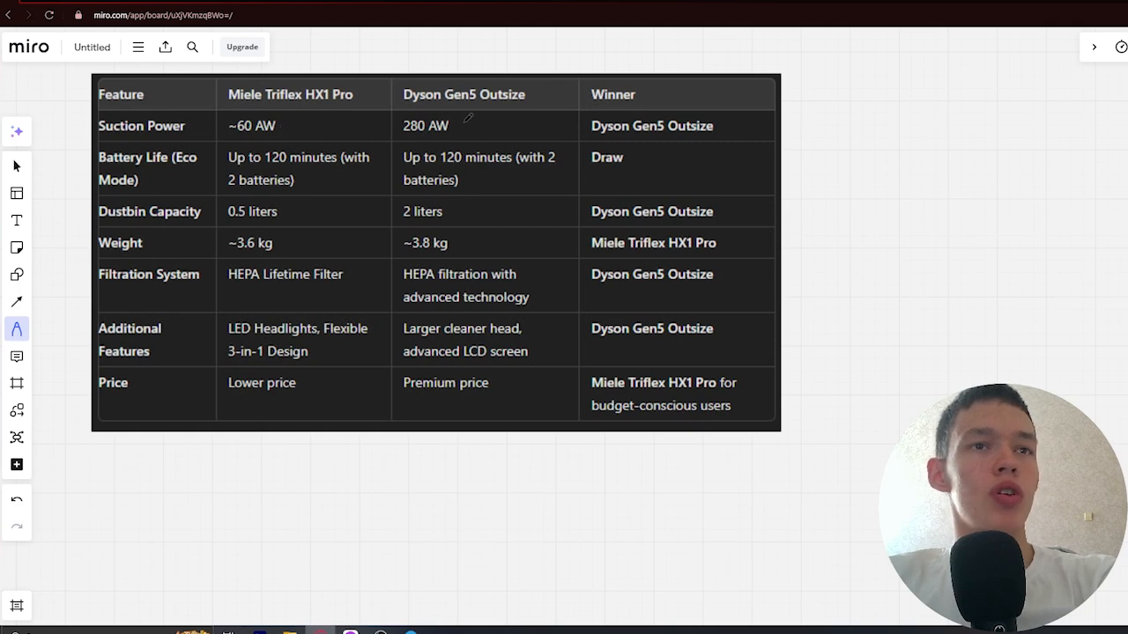
Draw a red check under Dyson's 280 AW suction power and an equals mark on Battery Life.
{"action": "left_click_drag", "start_coordinate": [467, 127], "coordinate": [510, 115]}
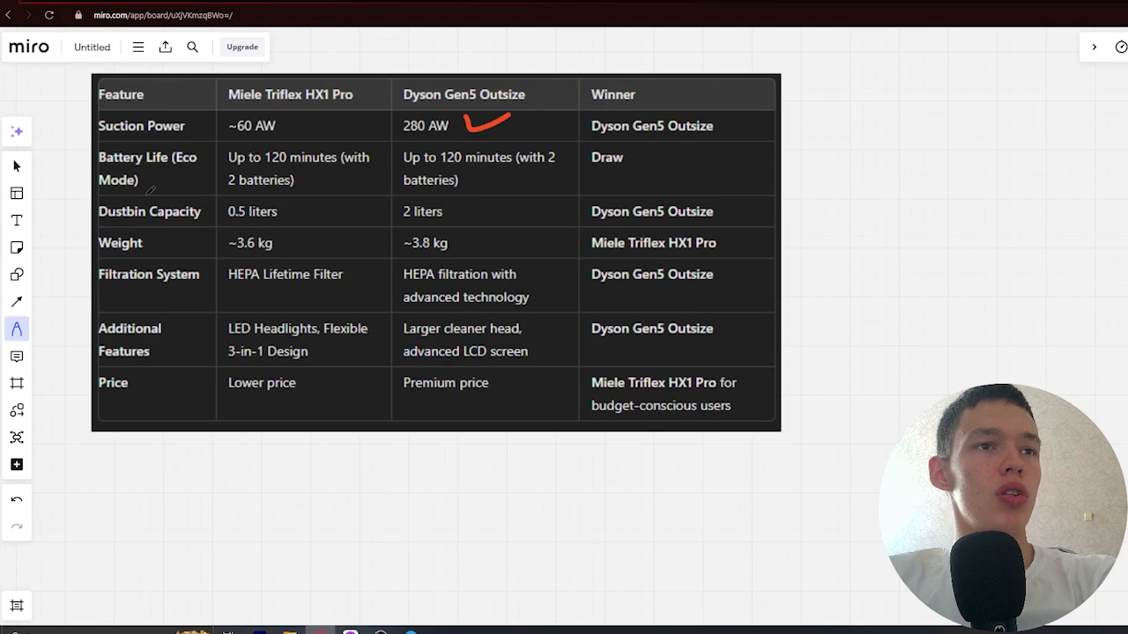
{"action": "mouse_move", "coordinate": [310, 164]}
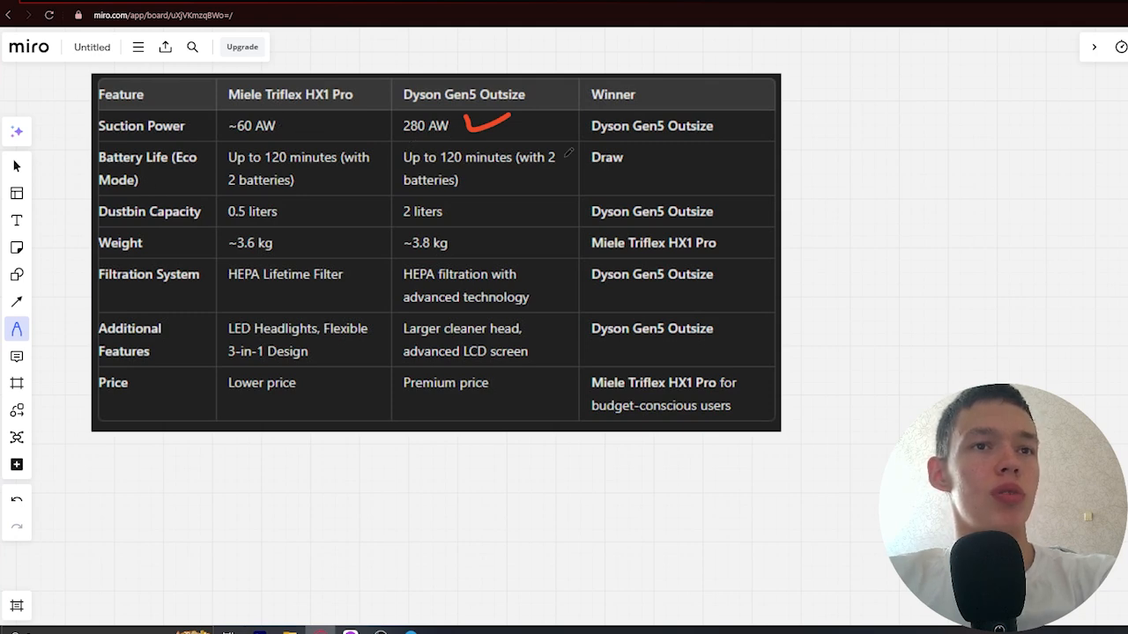
{"action": "left_click_drag", "start_coordinate": [370, 157], "coordinate": [405, 166]}
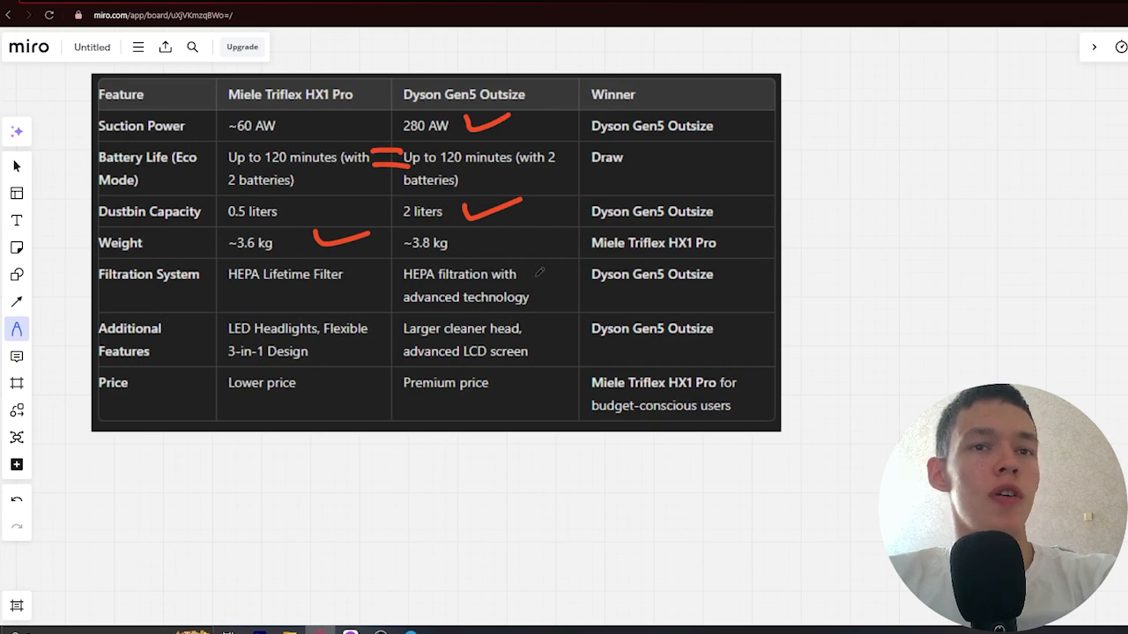
Draw red checks beside Dyson's HEPA filtration and larger cleaner head entries.
{"action": "left_click_drag", "start_coordinate": [528, 264], "coordinate": [560, 296]}
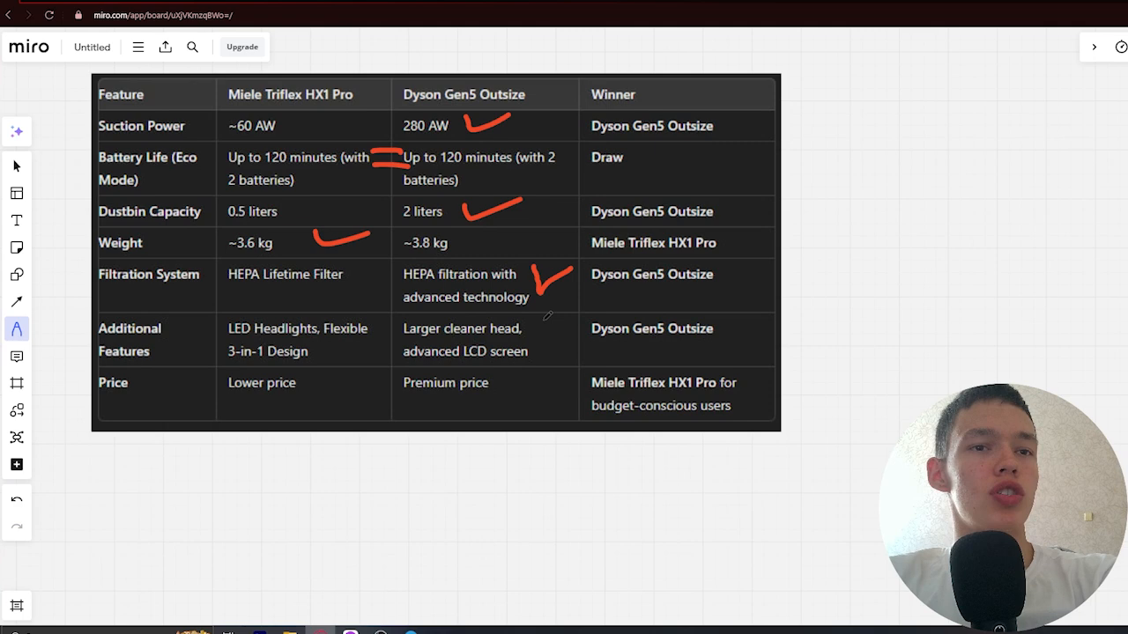
{"action": "left_click_drag", "start_coordinate": [537, 331], "coordinate": [546, 349]}
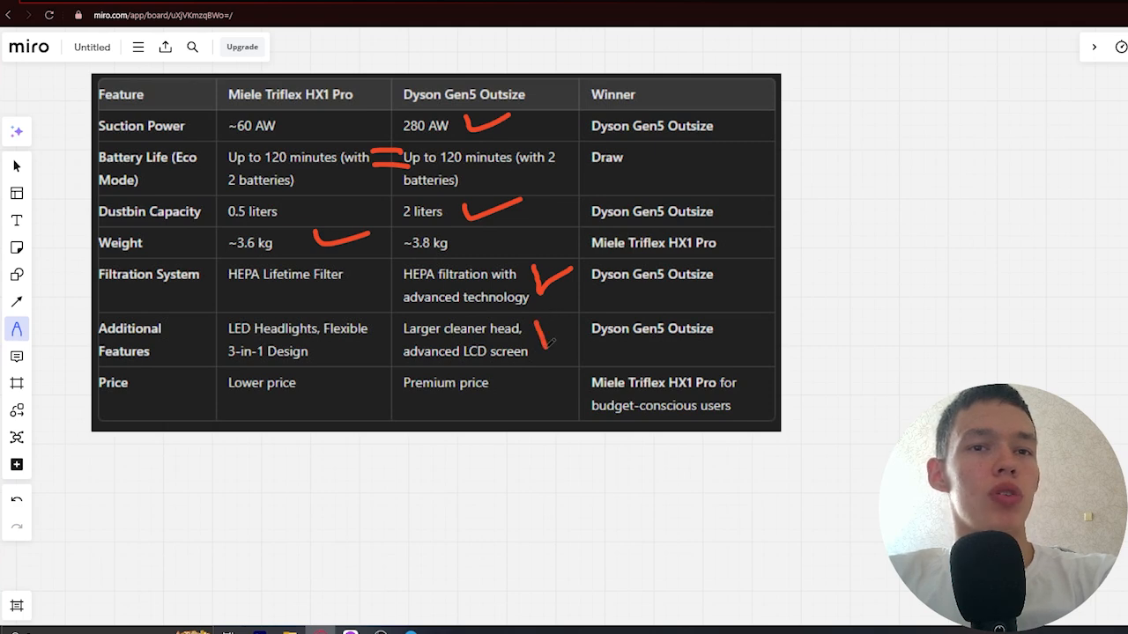
{"action": "left_click_drag", "start_coordinate": [542, 326], "coordinate": [555, 353]}
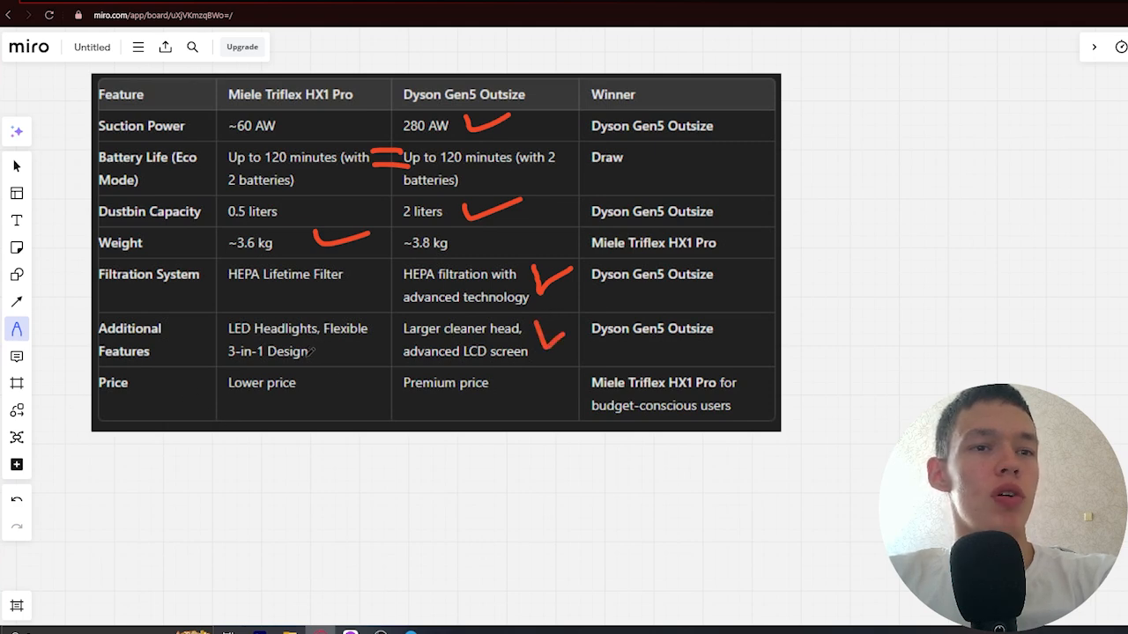